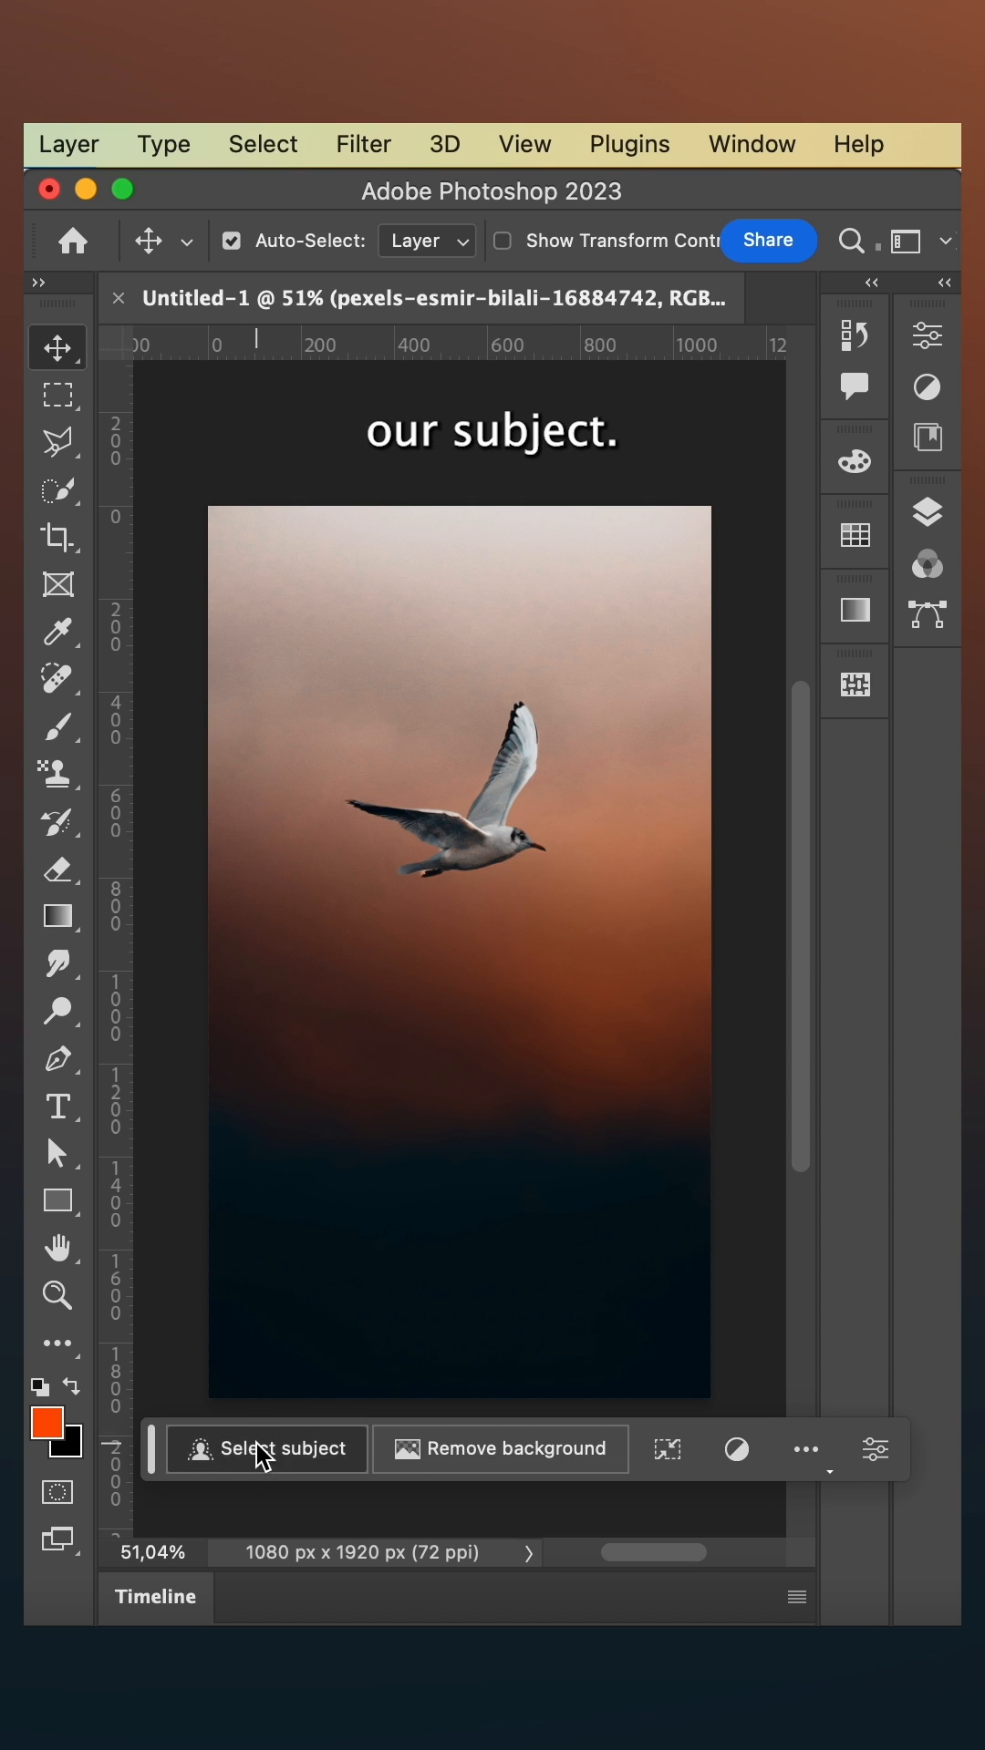
- Select the bird automatically as the subject from the Contextual Task Bar
left_click(281, 1450)
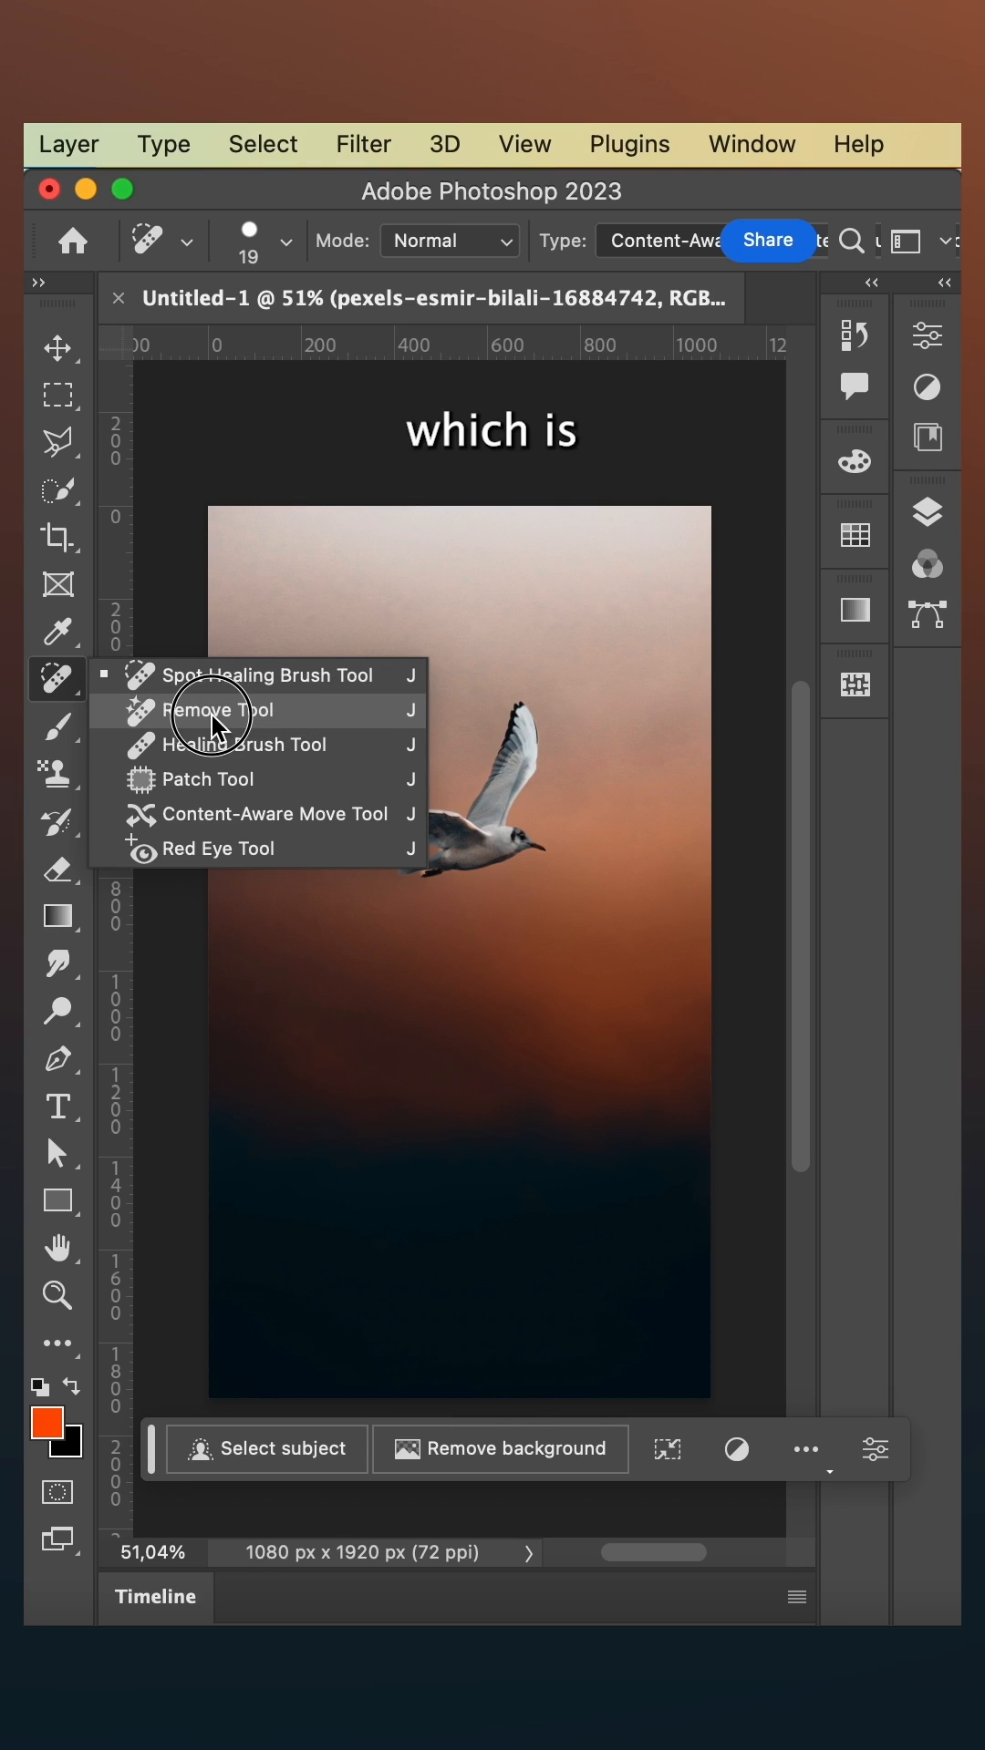
- Erase the bird with the Remove Tool, leaving only the sunset sky
left_click(217, 709)
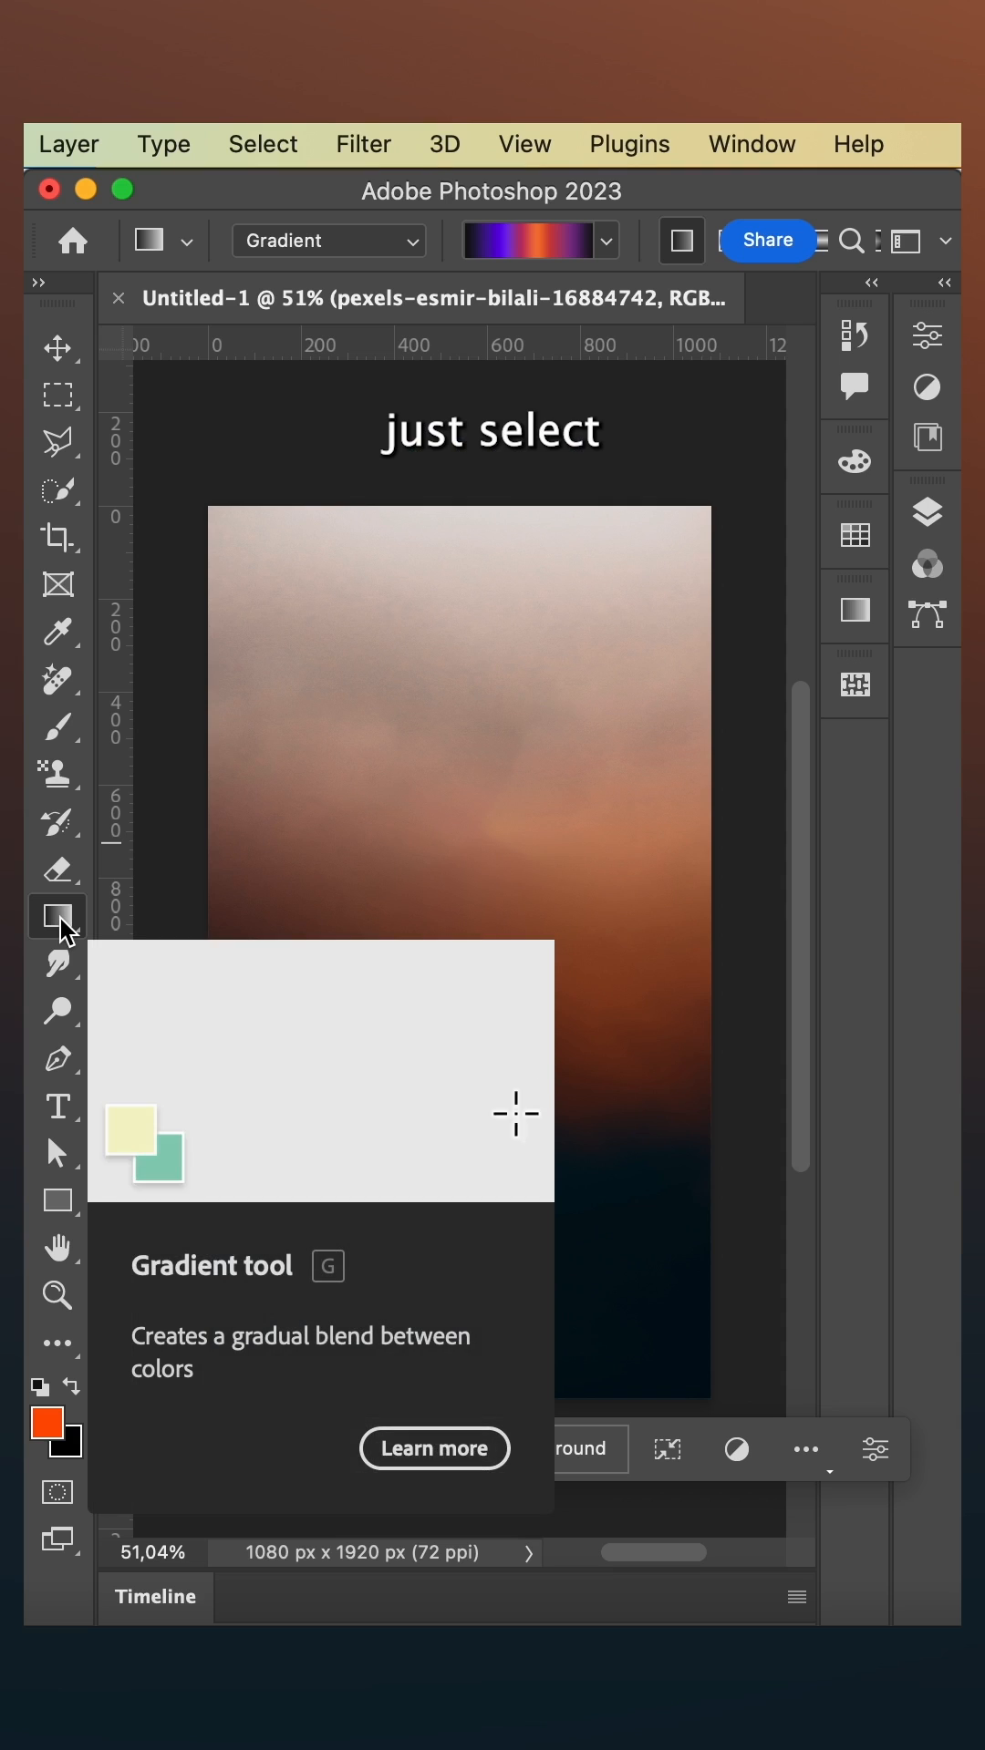
- Draw a vertical gradient across the sky to demo the Gradient tool
left_click_drag(450, 628, 435, 1344)
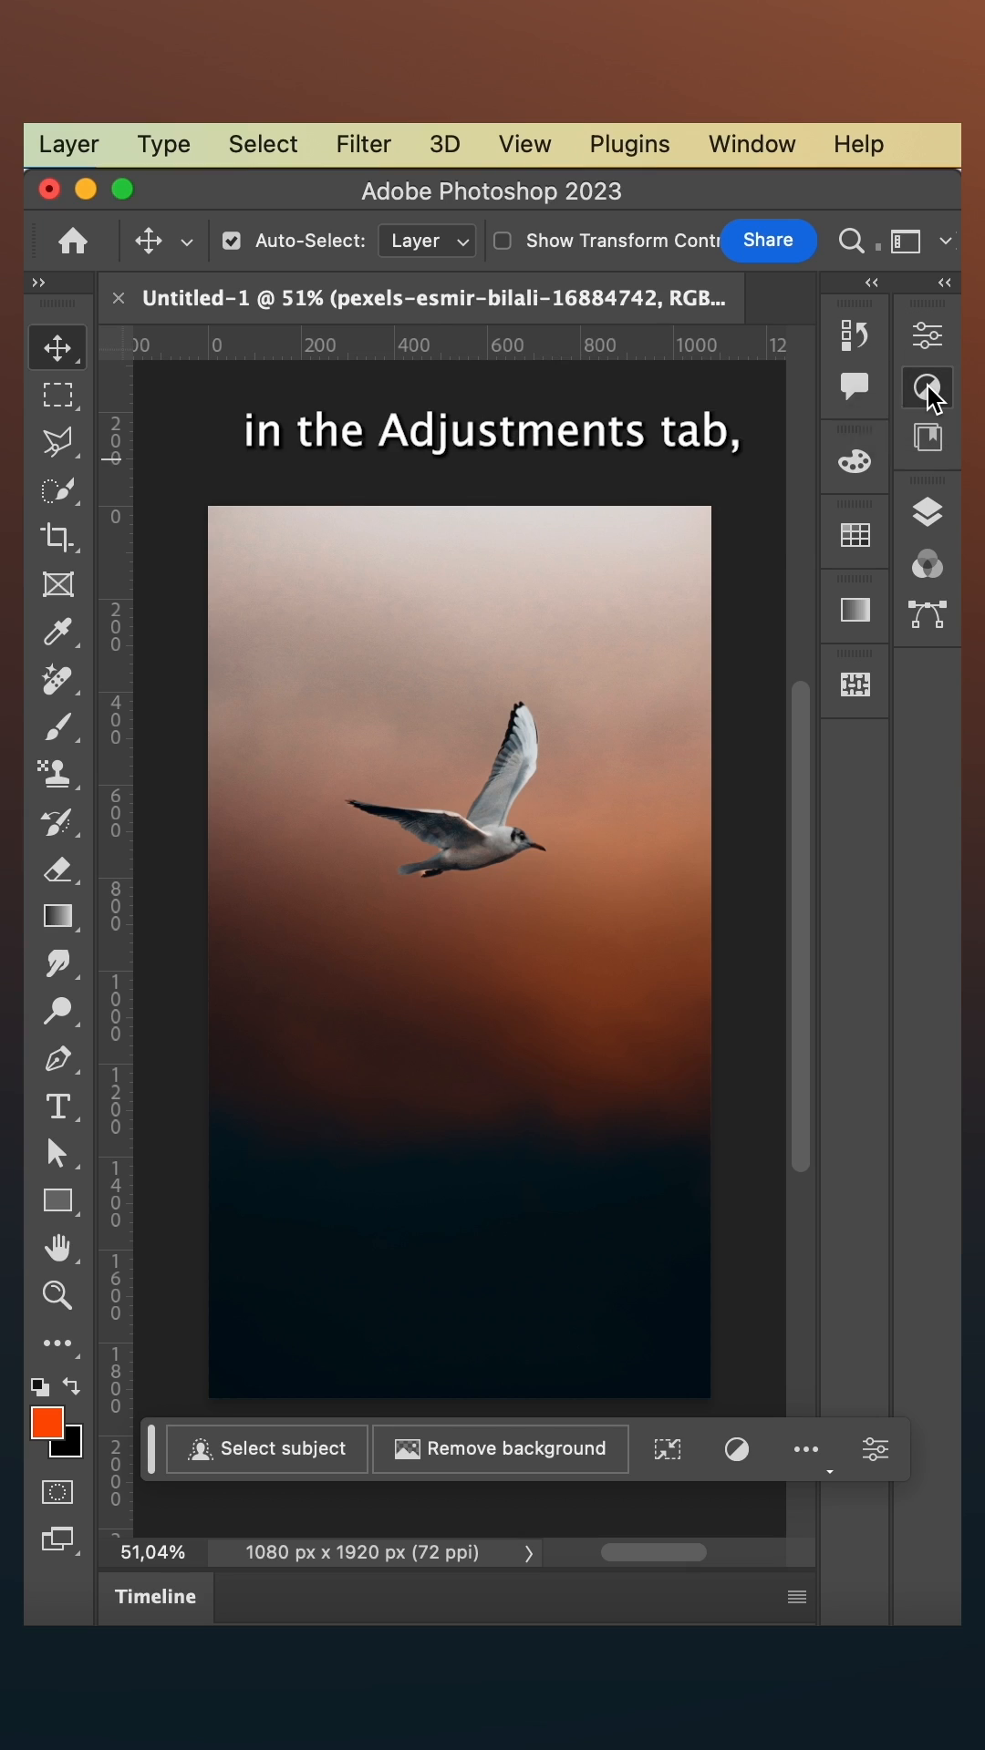
- Show the full collection of adjustment presets in the Adjustments panel
left_click(928, 387)
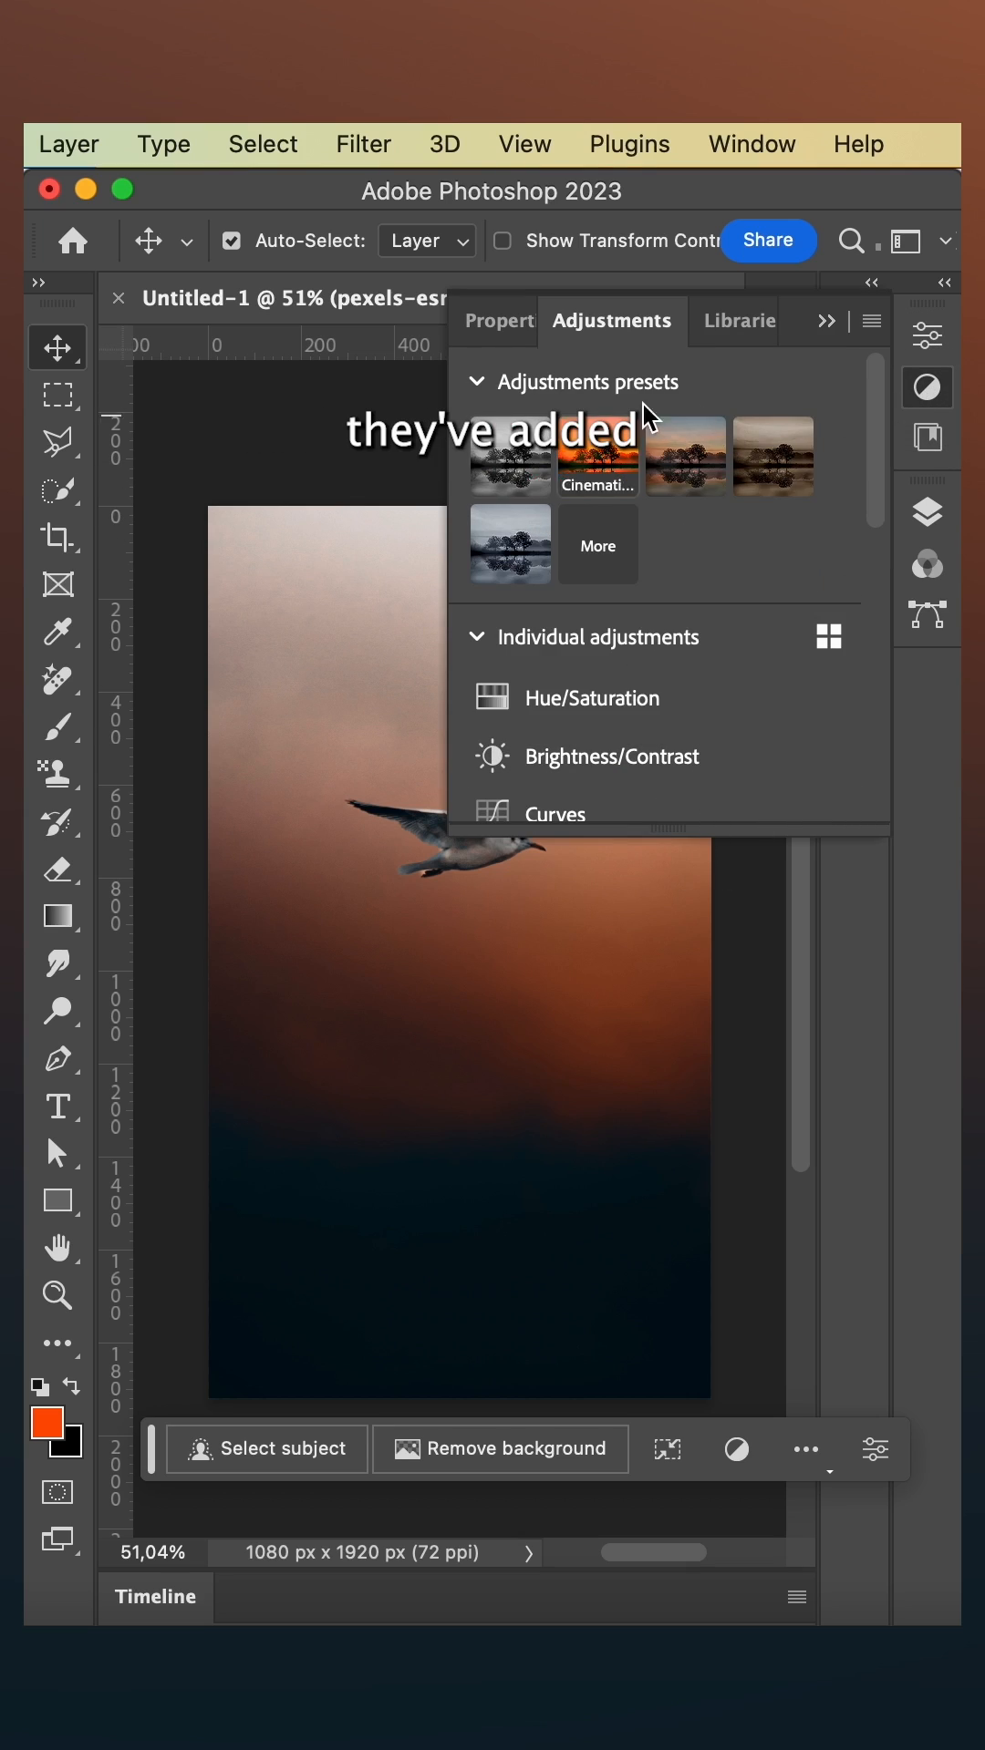
left_click(596, 545)
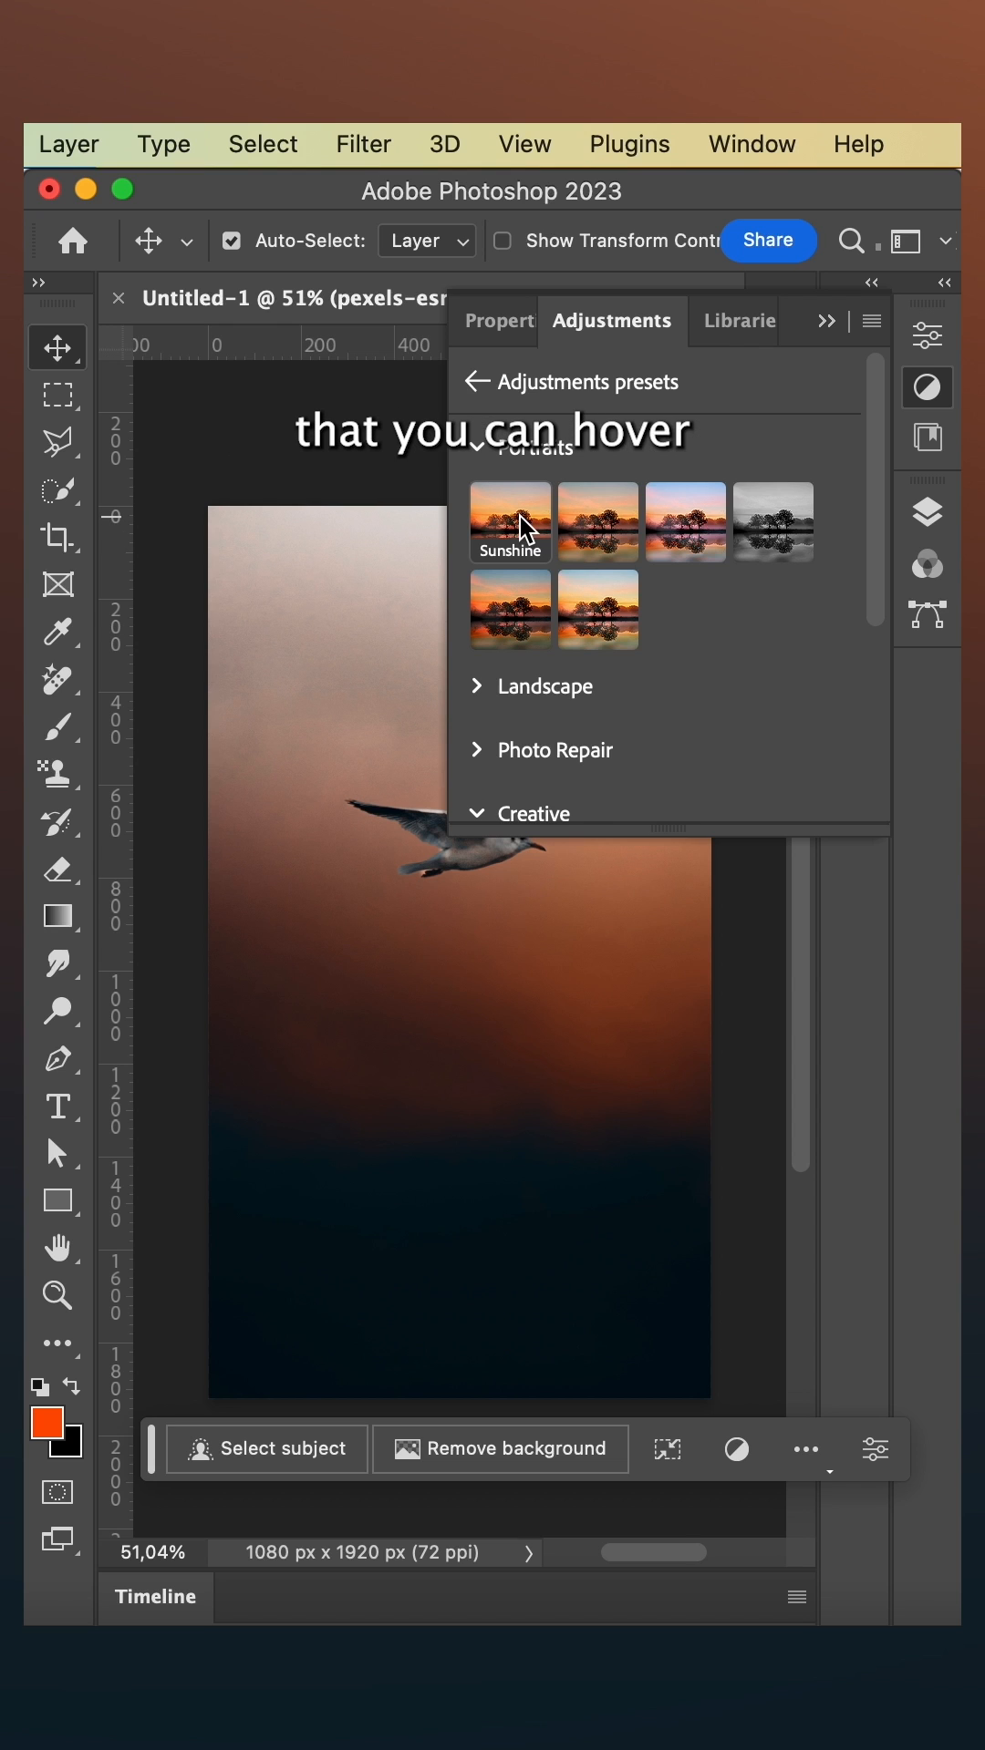
mouse_move(598, 522)
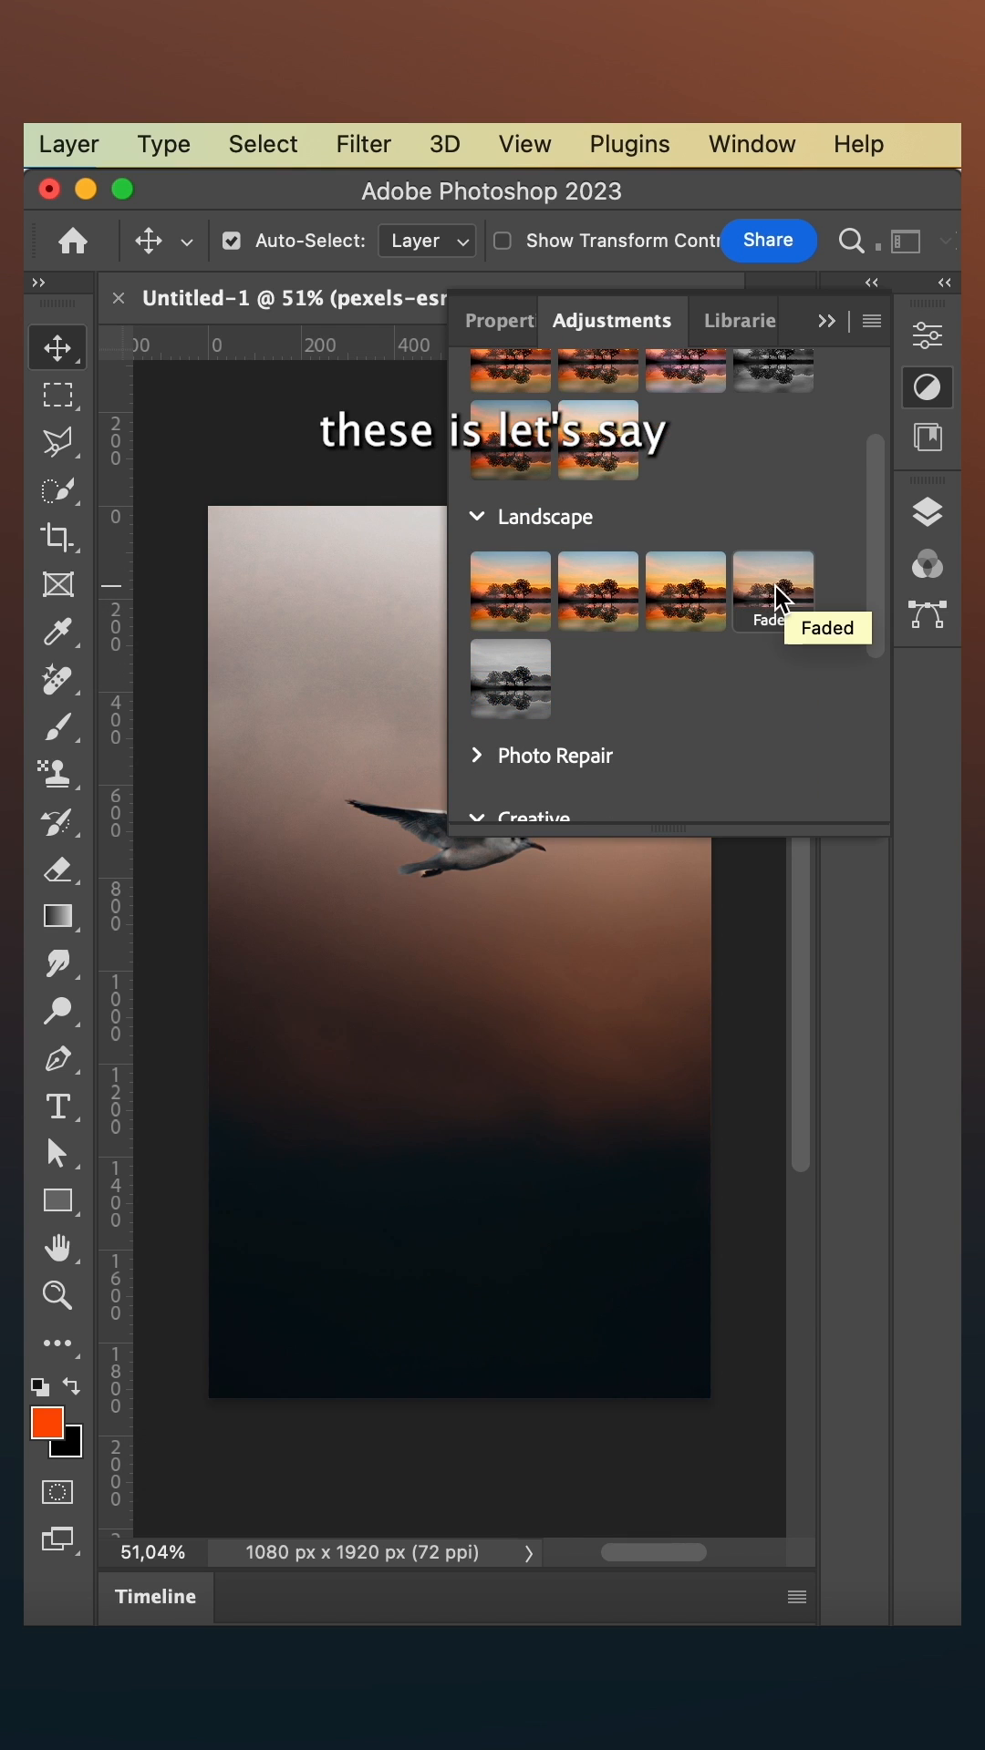
- Apply the Landscape Faded preset and view its group with Hue/Saturation 1 in Layers
left_click(772, 591)
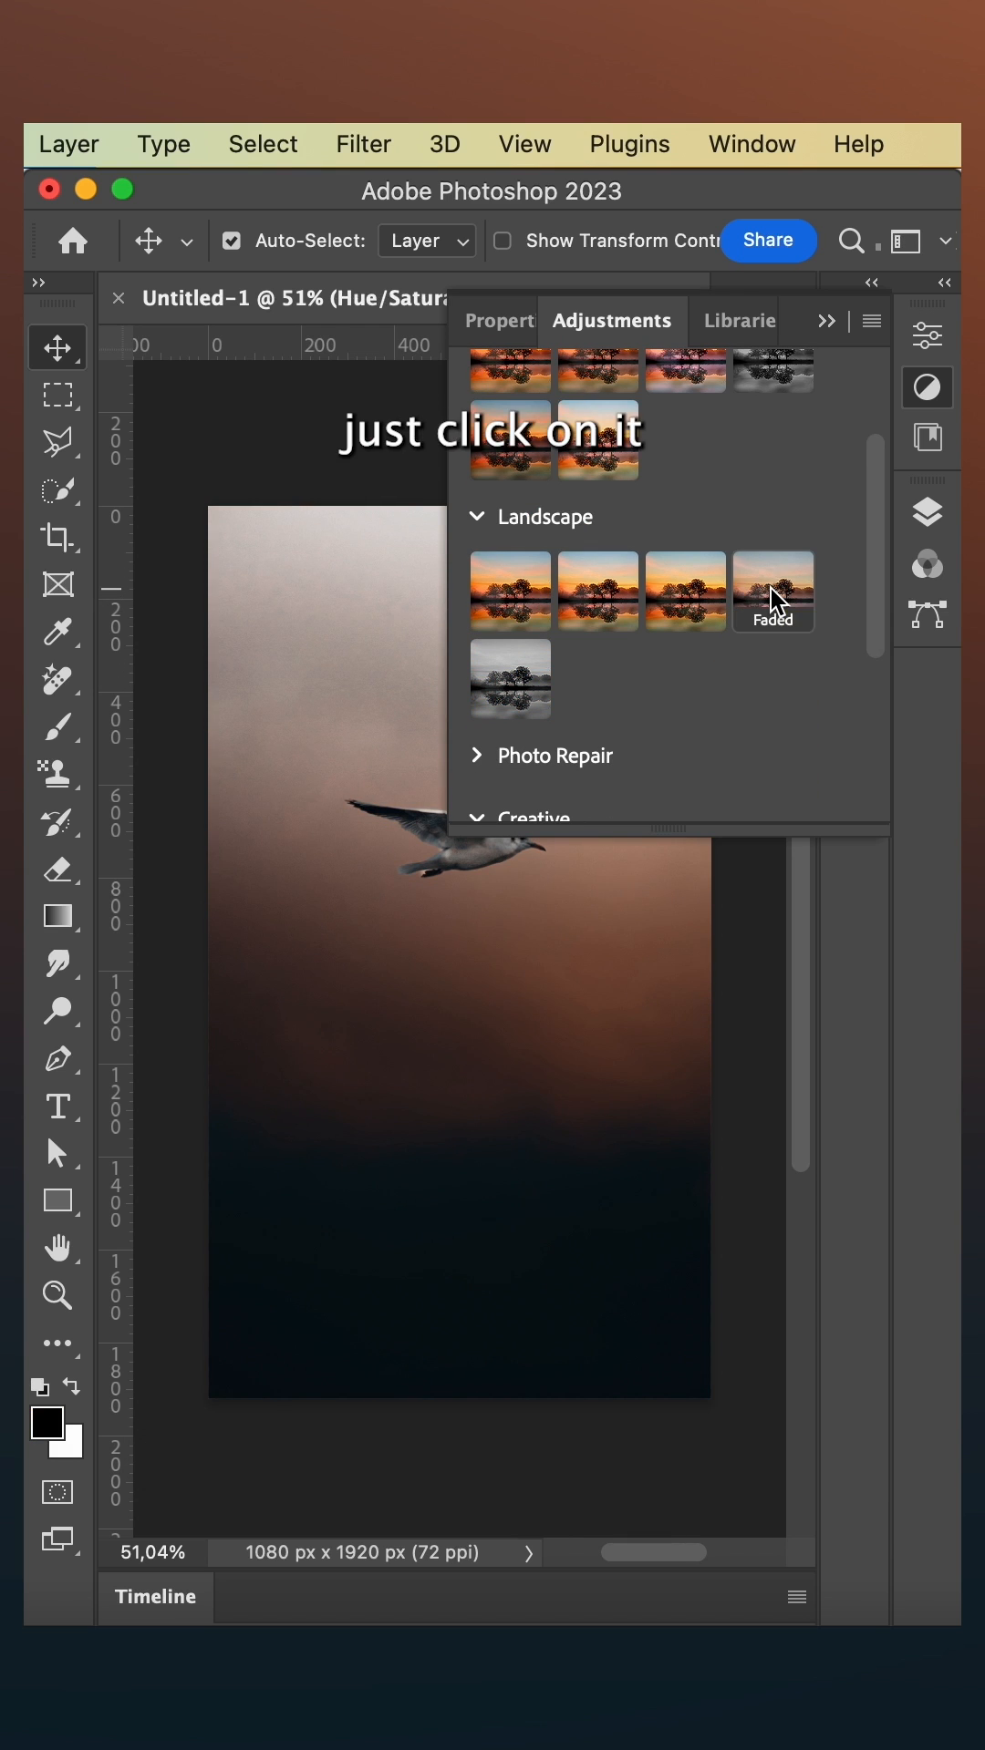
left_click(771, 591)
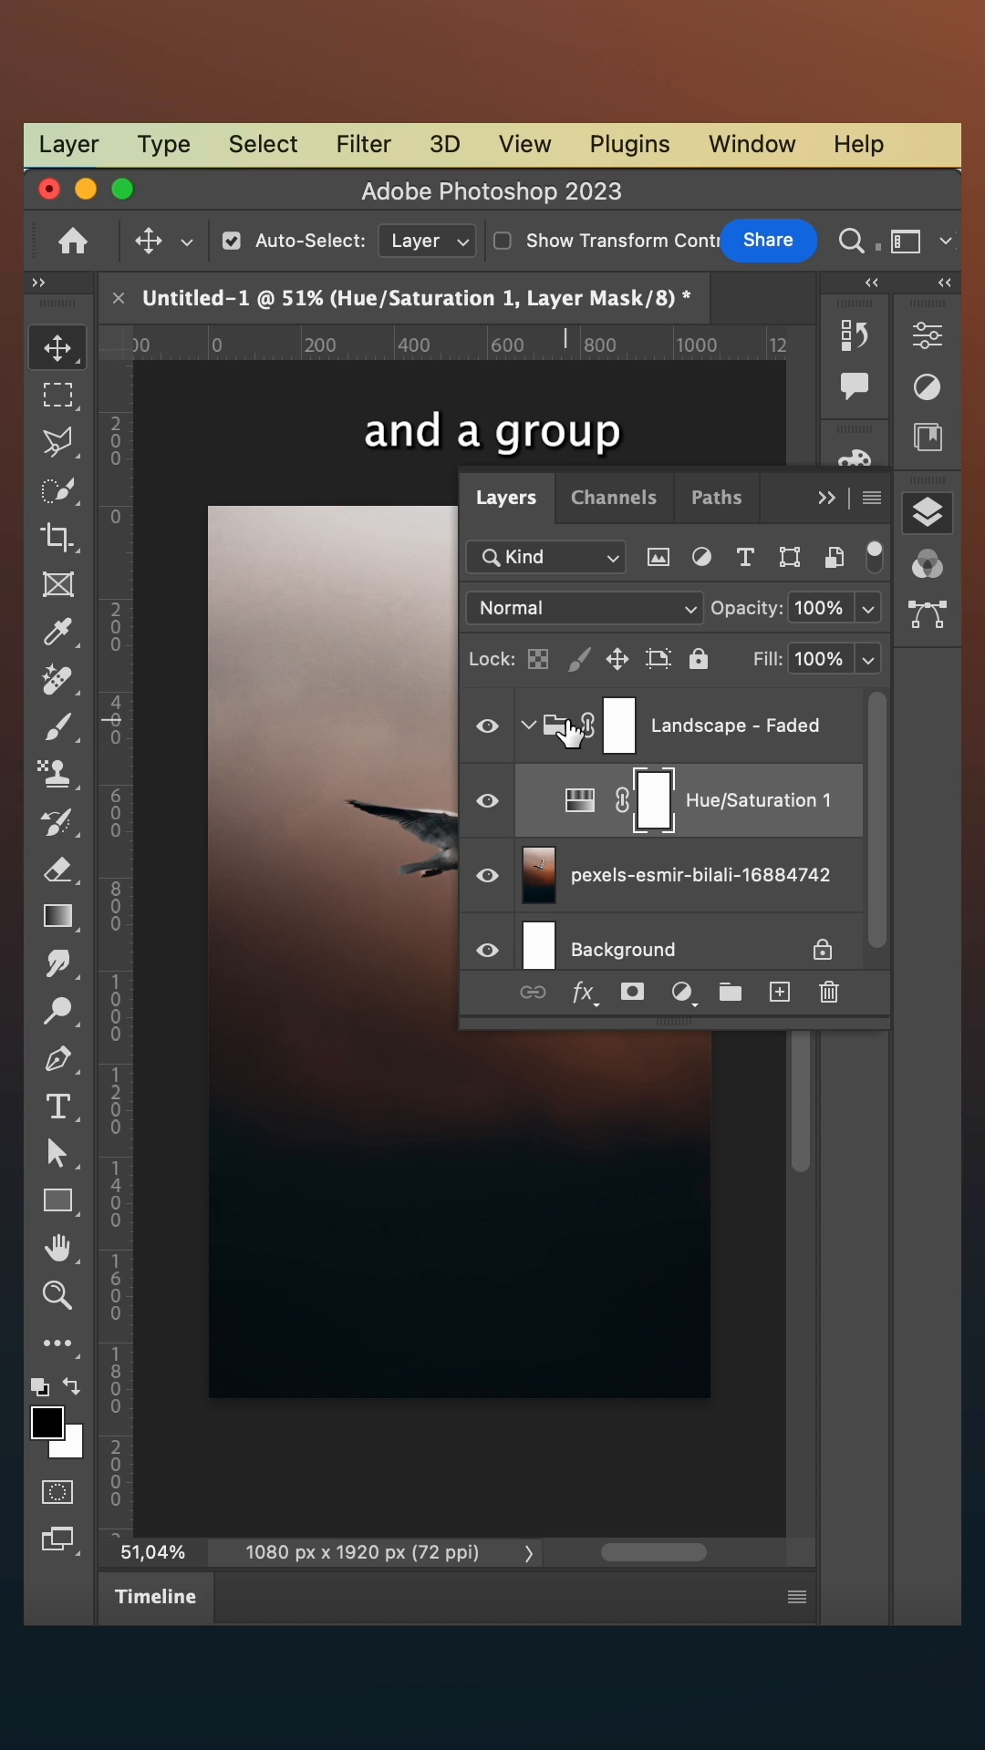